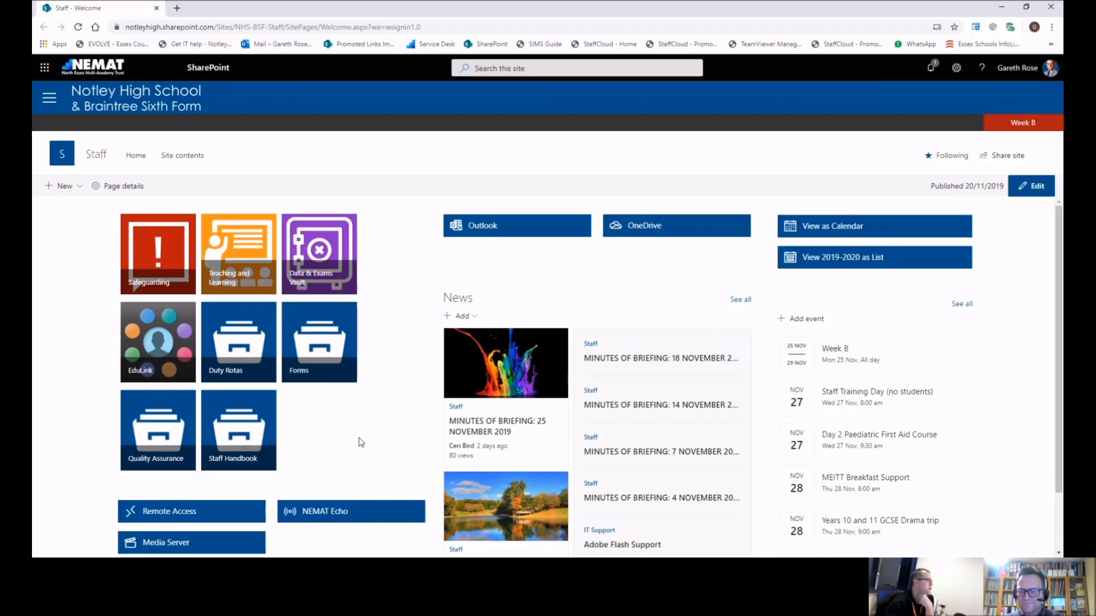
{"action": "mouse_move", "coordinate": [360, 436]}
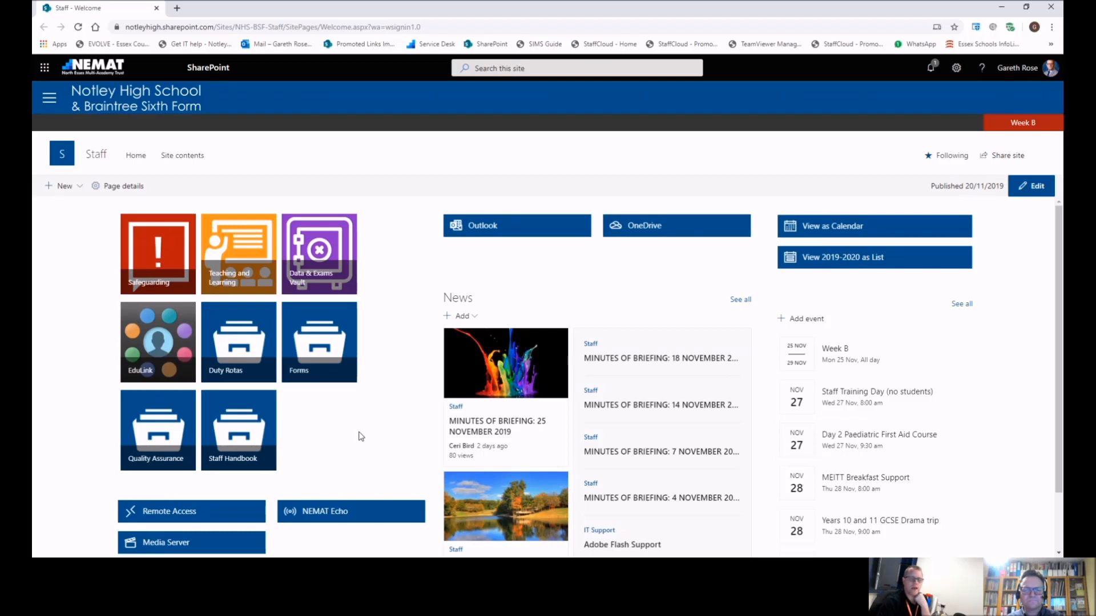
{"action": "mouse_move", "coordinate": [412, 420]}
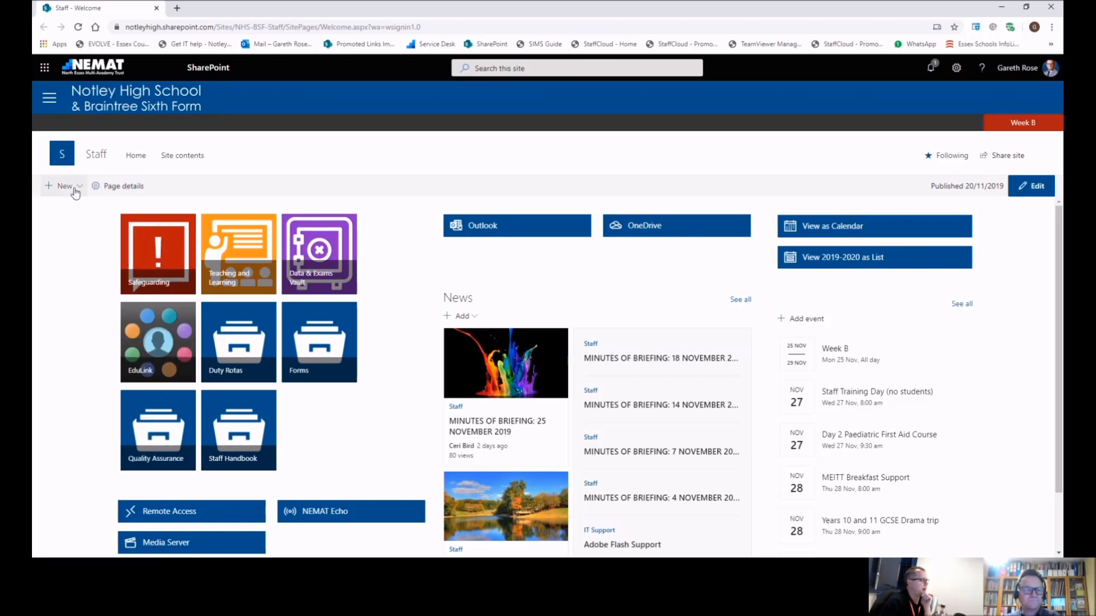
Step: Expand the hub navigation and reveal the remaining Main Links, including Site Management Team and Tutors
{"action": "left_click", "coordinate": [49, 98]}
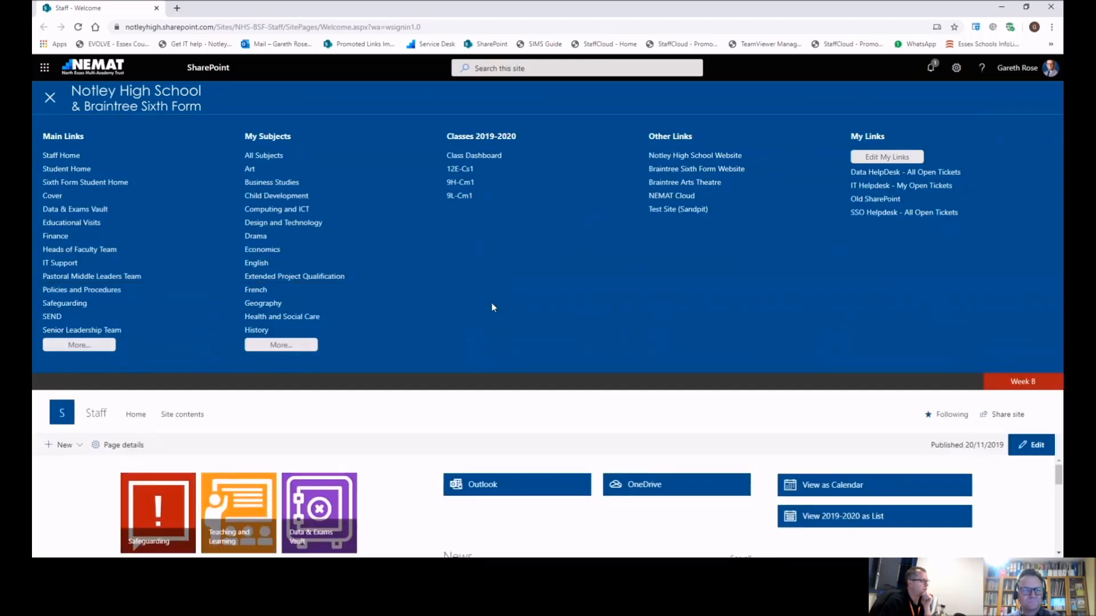
{"action": "mouse_move", "coordinate": [410, 350]}
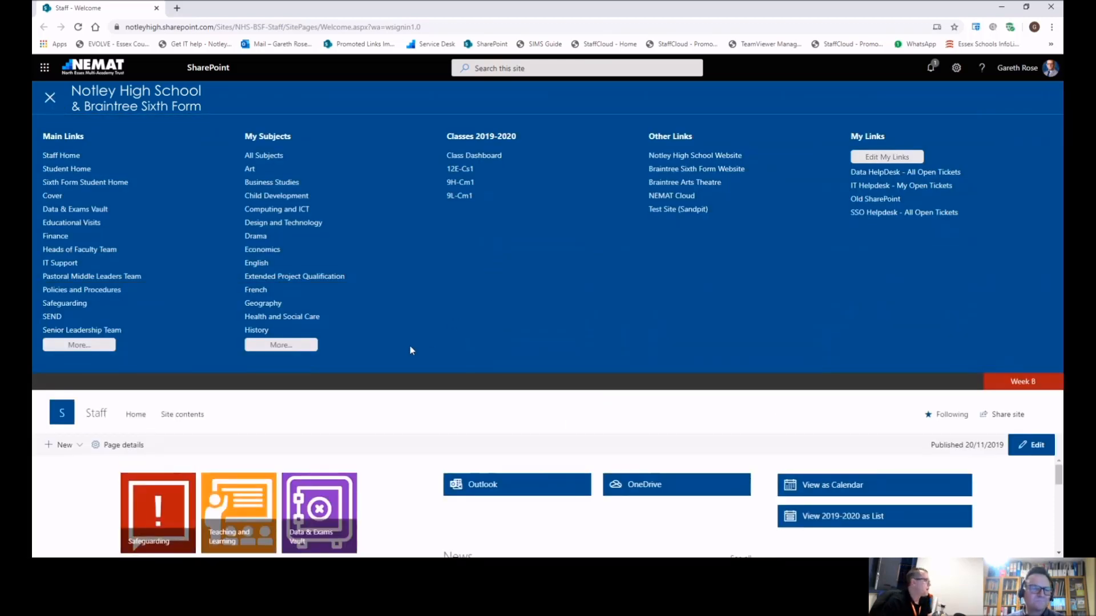
{"action": "left_click", "coordinate": [79, 345]}
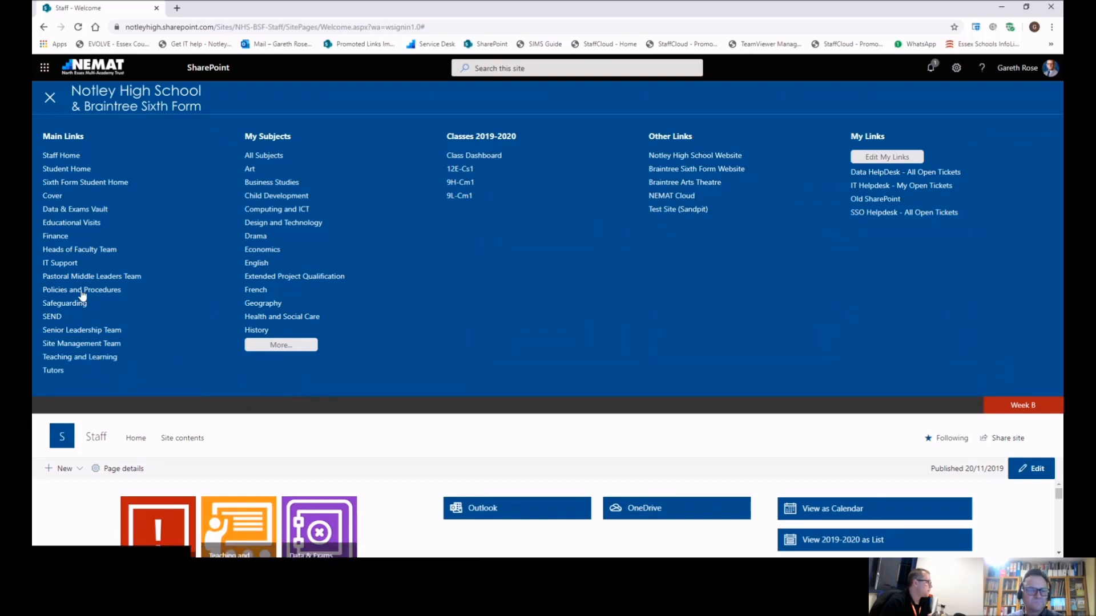
{"action": "mouse_move", "coordinate": [60, 263]}
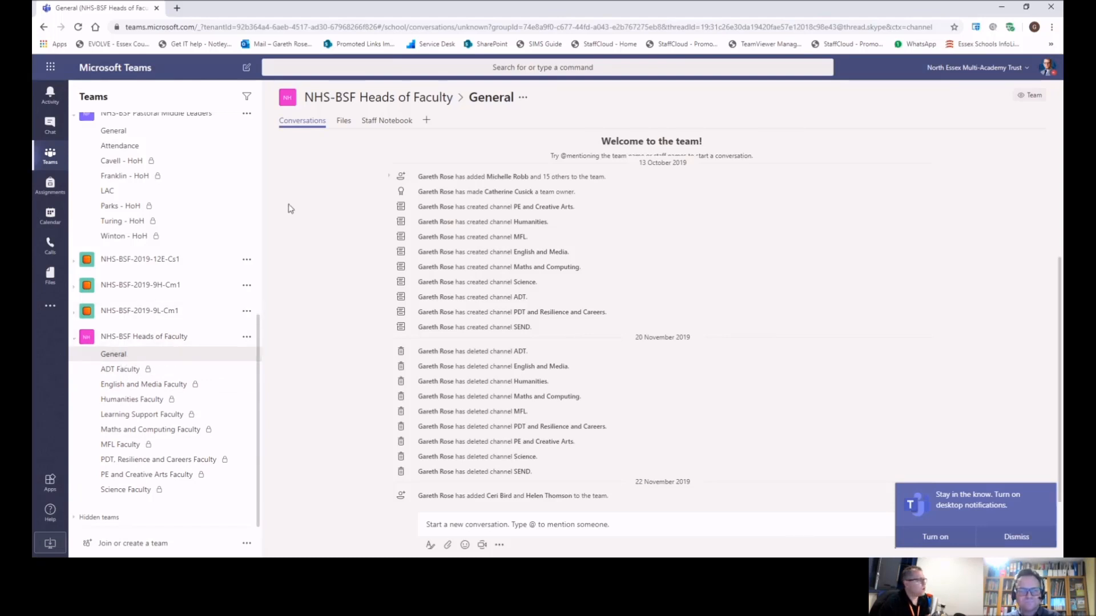
Step: Browse the Heads of Faculty General channel's shared files and its Staff Notebook
{"action": "left_click", "coordinate": [344, 120]}
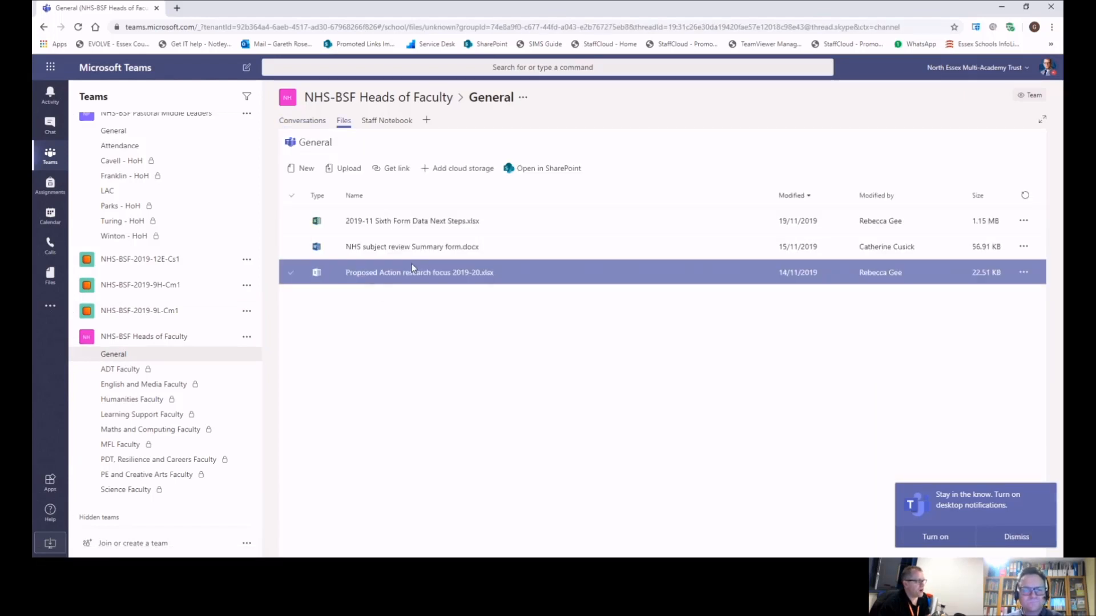
{"action": "mouse_move", "coordinate": [422, 288]}
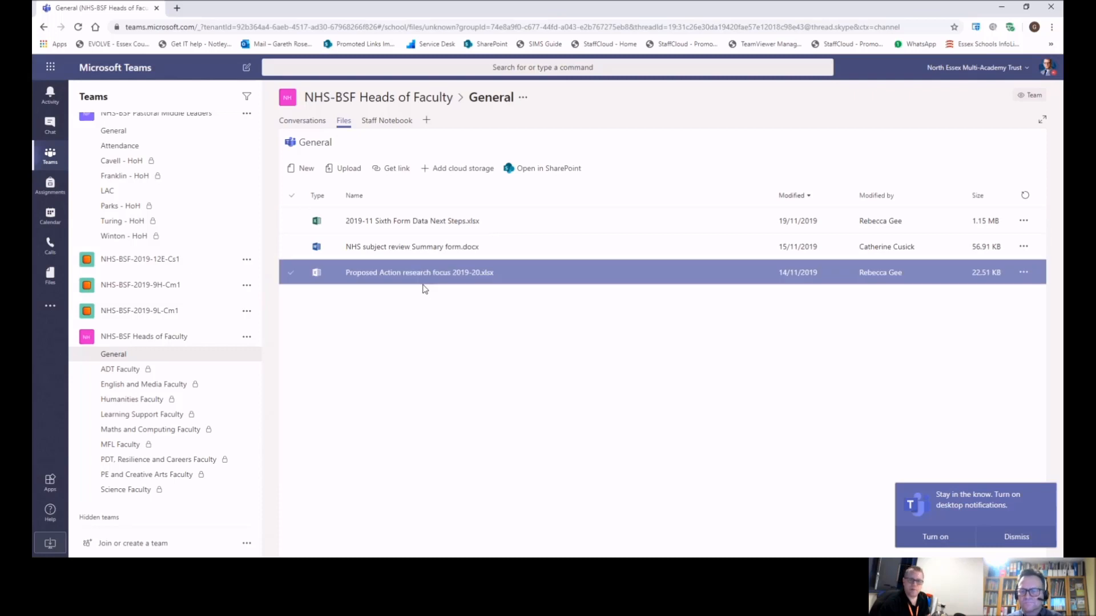
{"action": "left_click", "coordinate": [387, 120]}
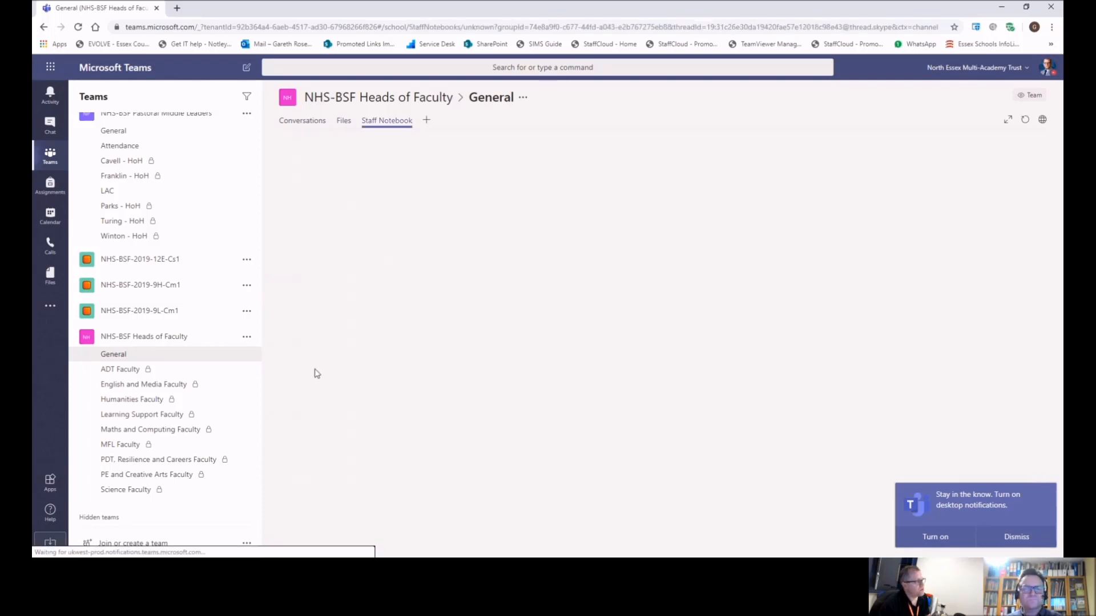
{"action": "mouse_move", "coordinate": [349, 254]}
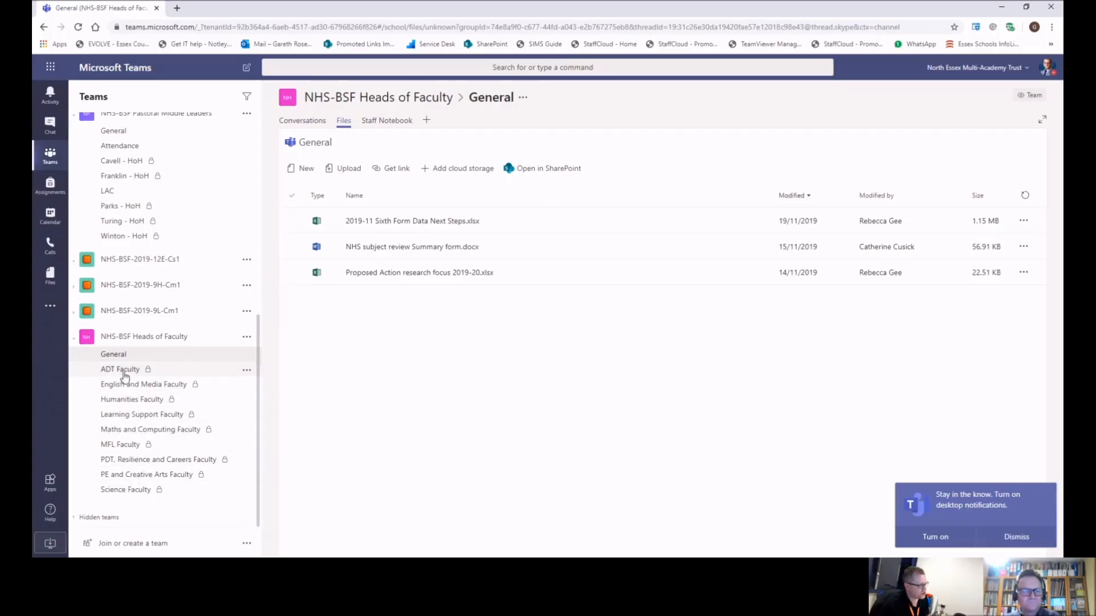
{"action": "mouse_move", "coordinate": [126, 490]}
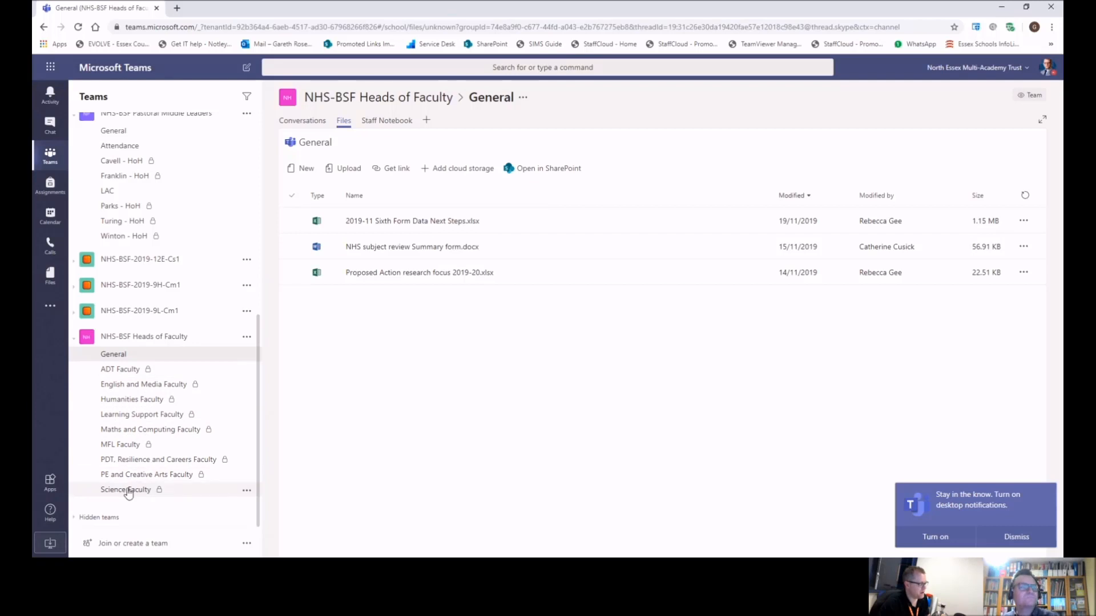
Step: Visit the private Science Faculty channel, then return to the Heads of Faculty General conversation
{"action": "left_click", "coordinate": [126, 490]}
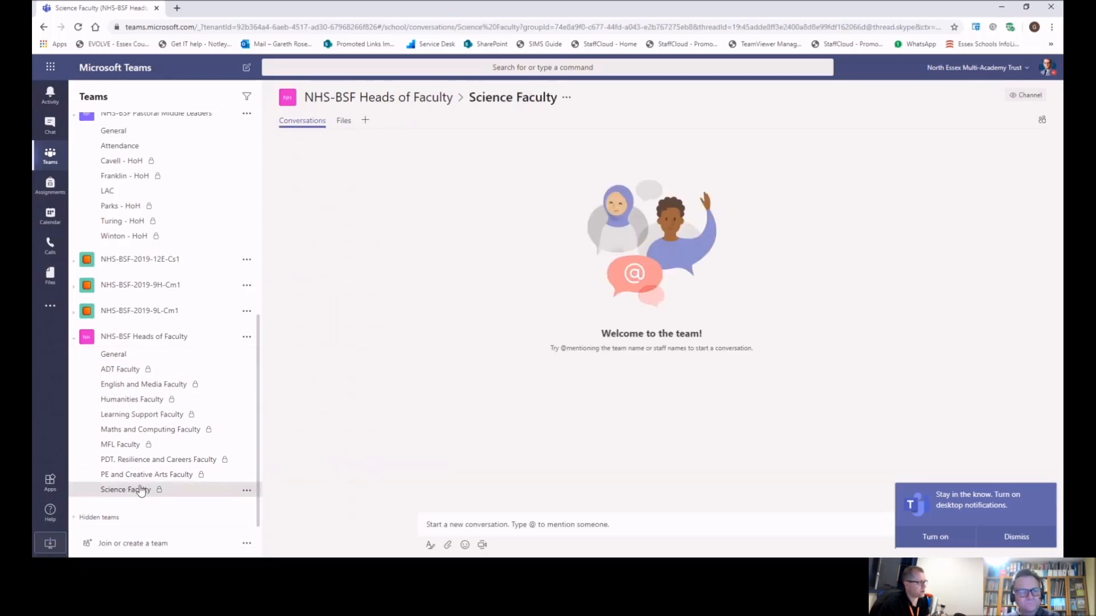
{"action": "mouse_move", "coordinate": [132, 489]}
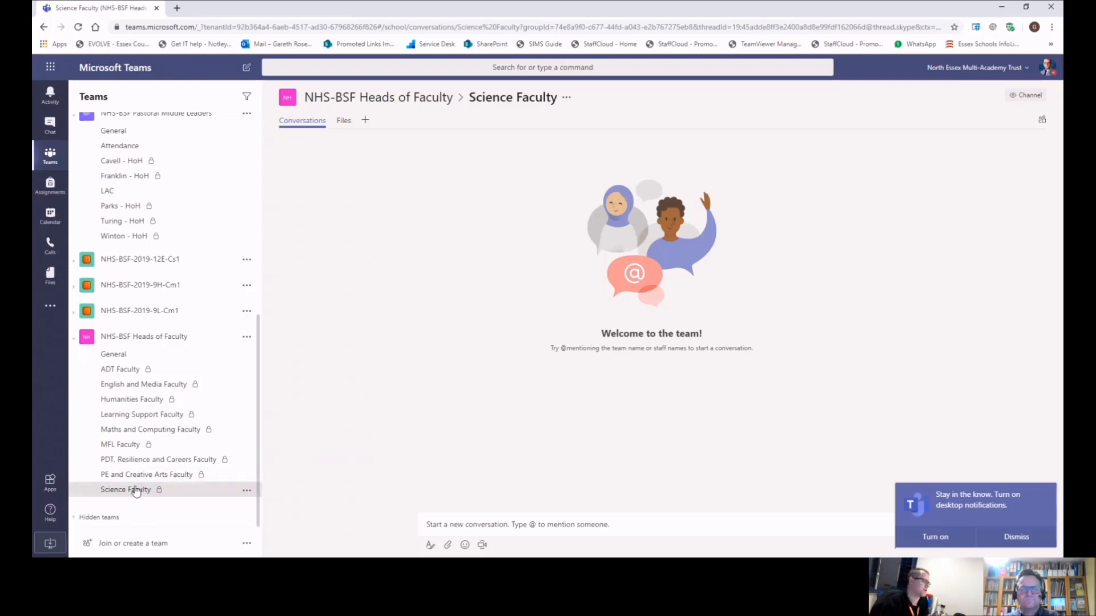
{"action": "left_click", "coordinate": [113, 354]}
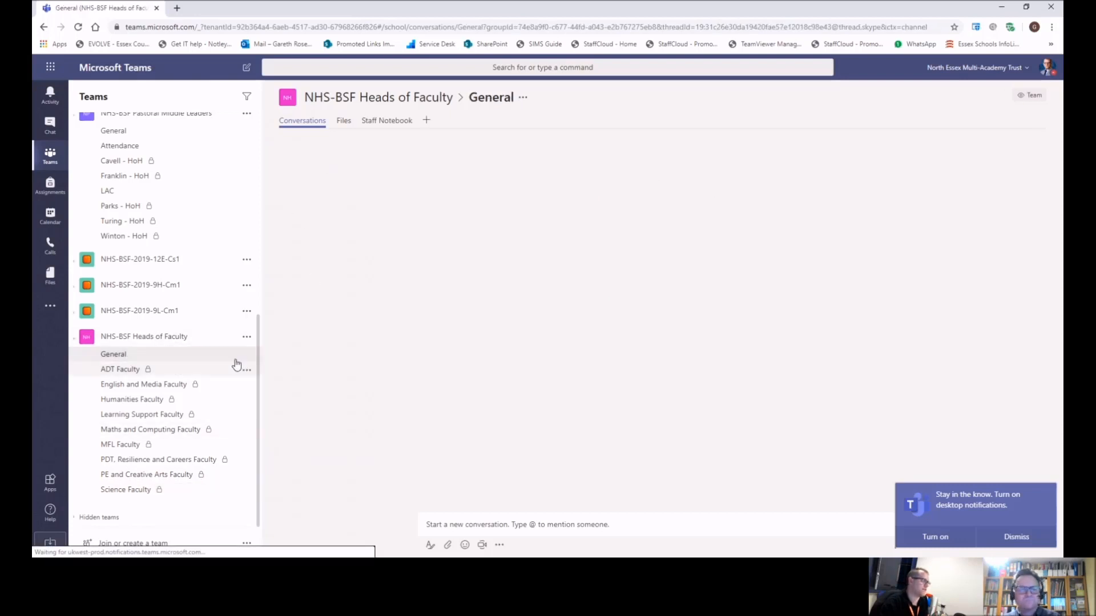
Step: Select the General channel in the teams sidebar to load its conversation
{"action": "left_click", "coordinate": [113, 354]}
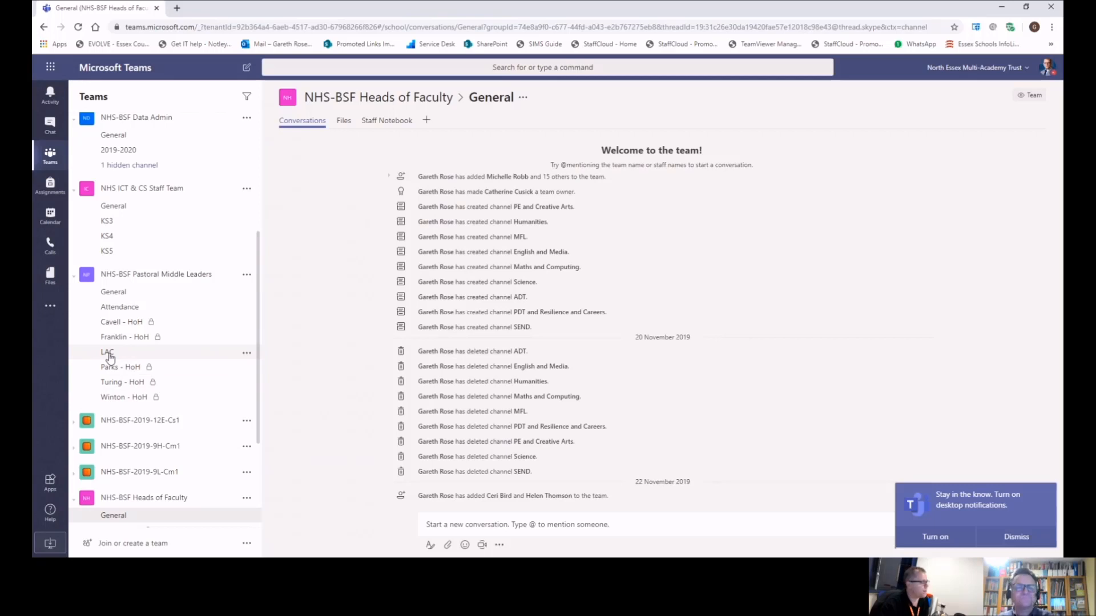
{"action": "mouse_move", "coordinate": [125, 336]}
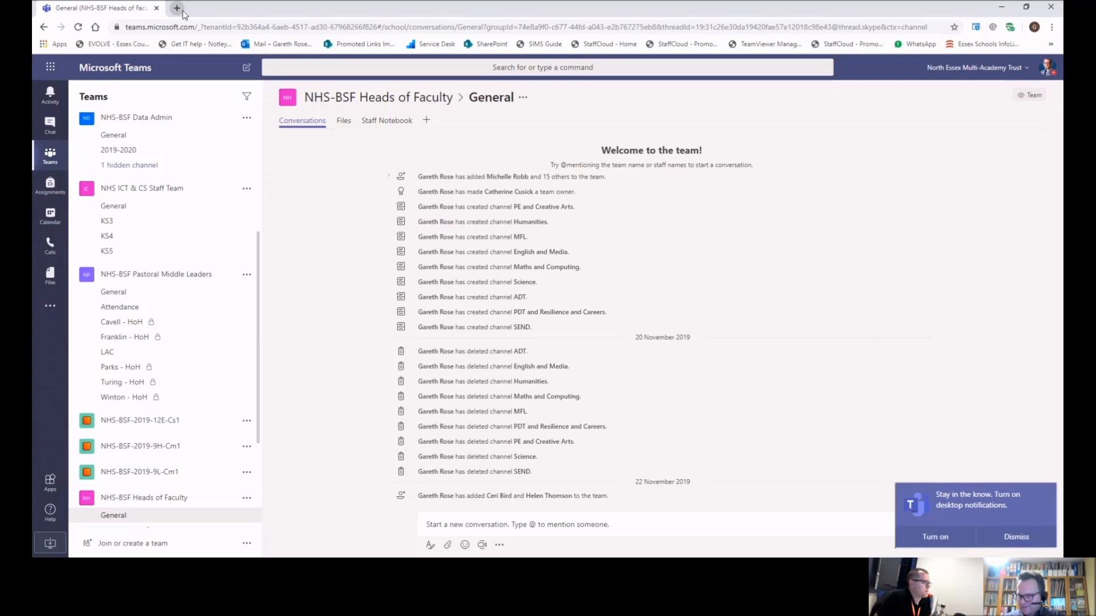
{"action": "mouse_move", "coordinate": [120, 307]}
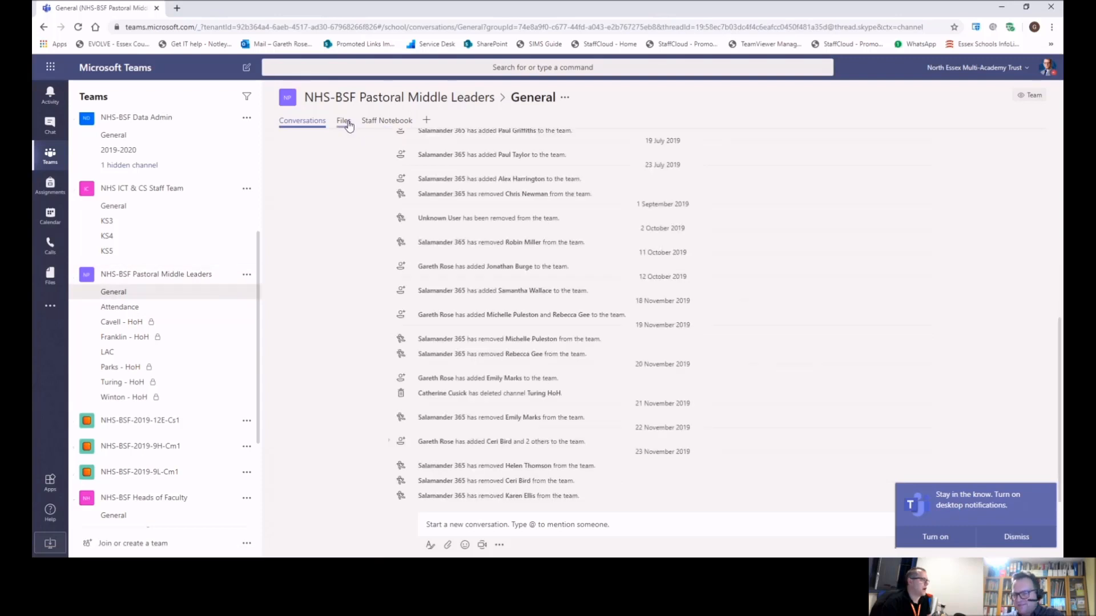
{"action": "left_click", "coordinate": [342, 120]}
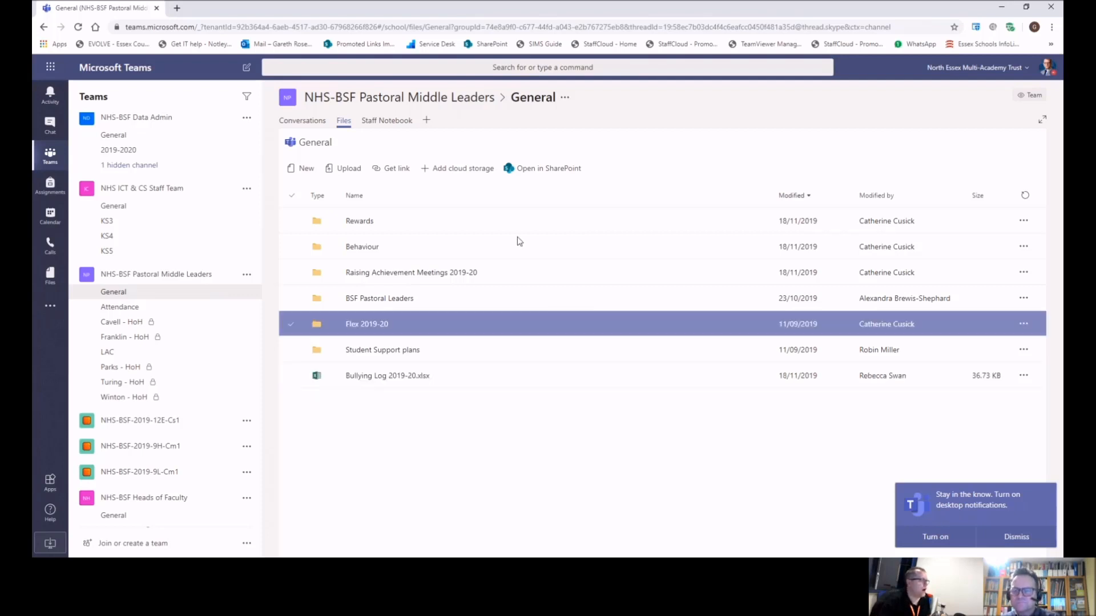
{"action": "left_click", "coordinate": [301, 120]}
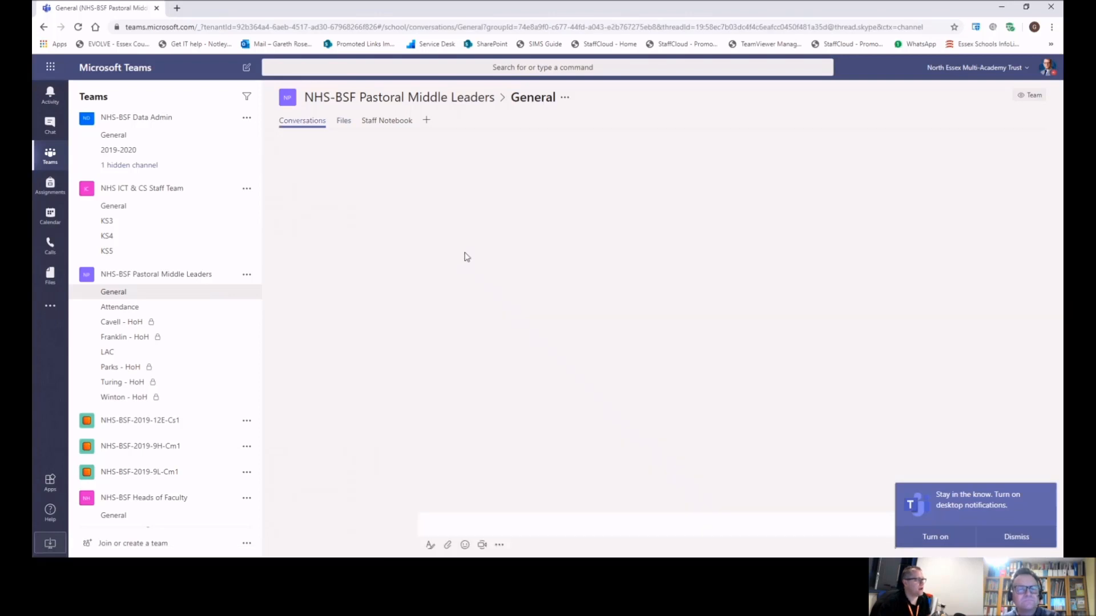